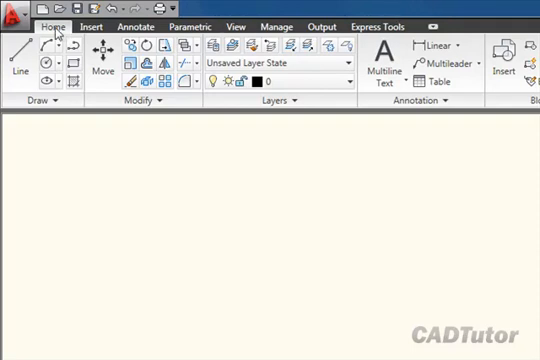
mouse_move(56, 24)
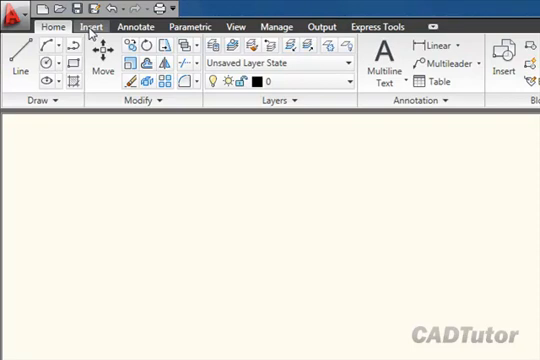
- Show the Annotate tools, then the View tab's navigation, named views and coordinate tools
click(136, 26)
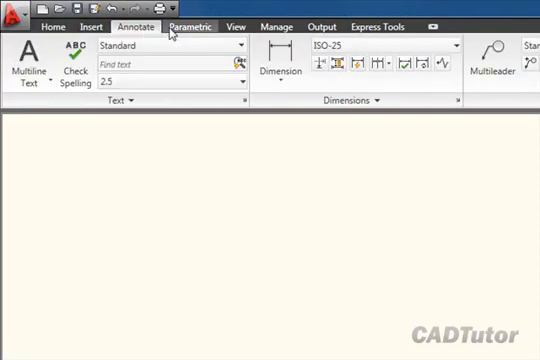
click(236, 26)
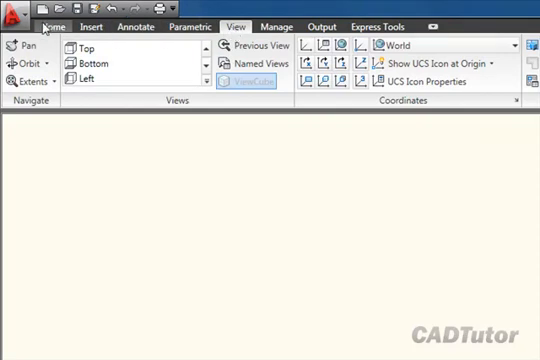
- Switch the ribbon back to the Home tab's draw, modify, layer and annotation tools
click(56, 28)
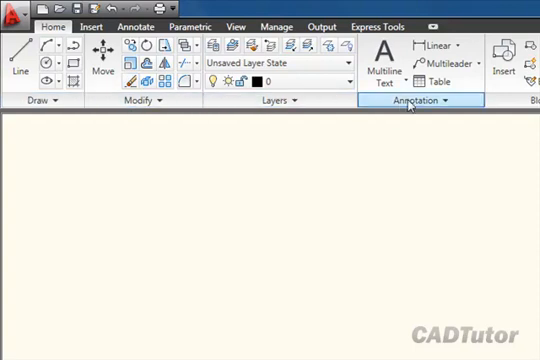
mouse_move(246, 164)
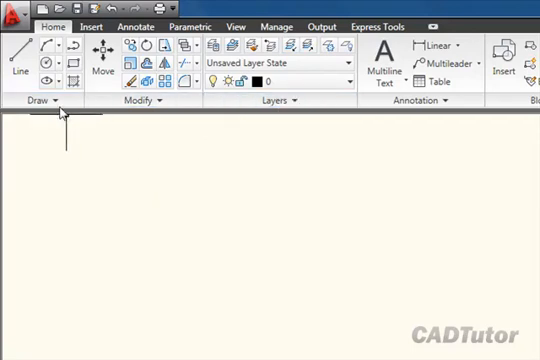
click(46, 102)
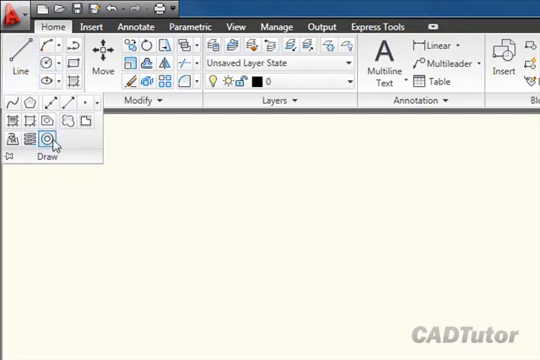
mouse_move(72, 146)
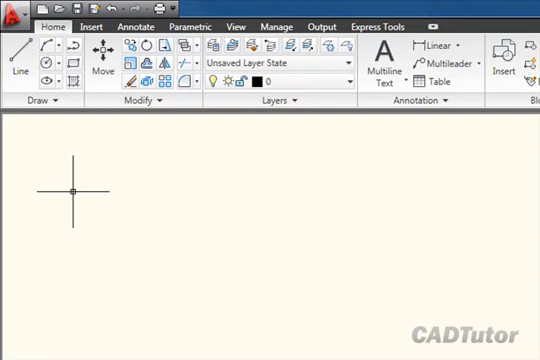
mouse_move(104, 192)
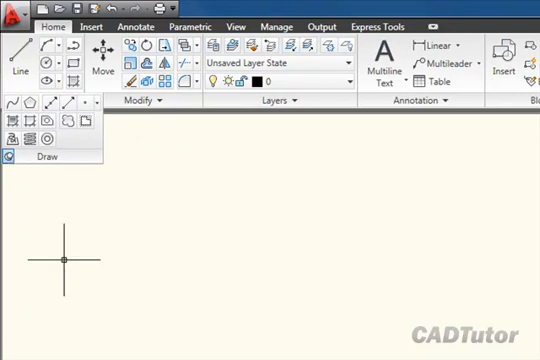
mouse_move(126, 218)
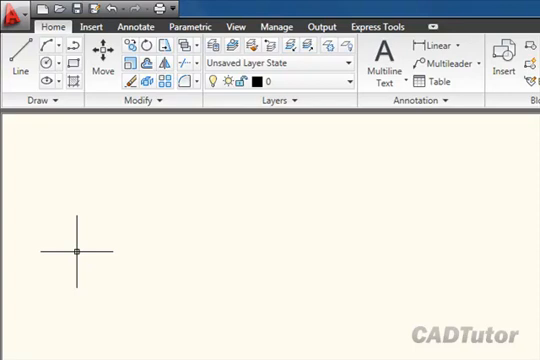
mouse_move(156, 104)
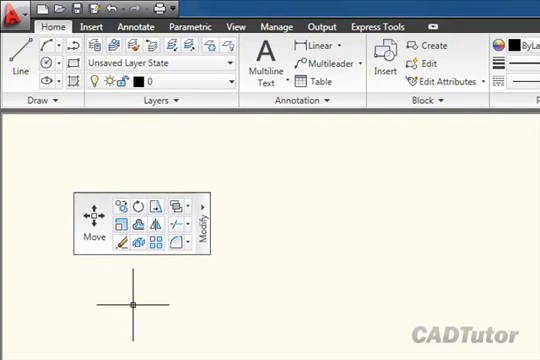
mouse_move(230, 158)
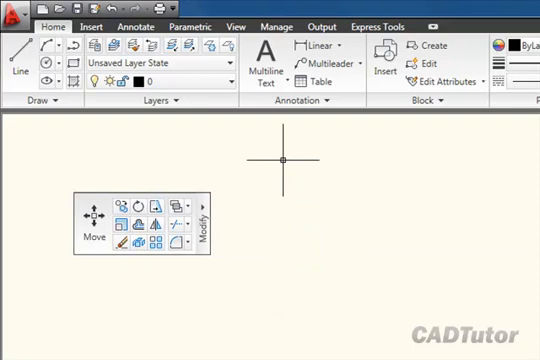
mouse_move(240, 242)
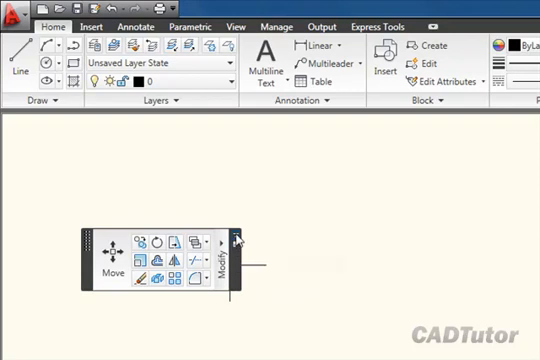
mouse_move(236, 236)
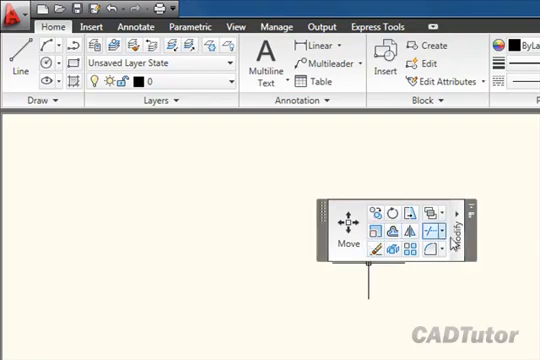
mouse_move(466, 216)
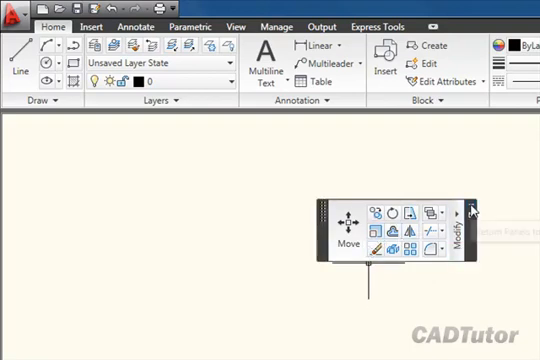
mouse_move(472, 212)
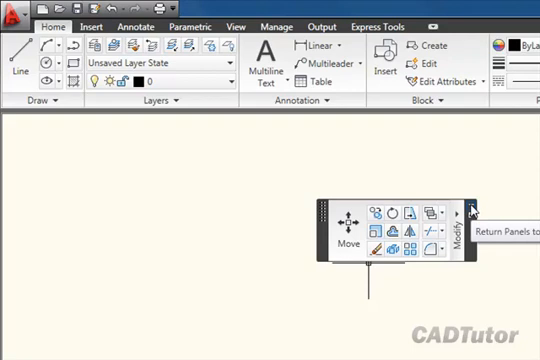
- Return the floating Modify panel to its ribbon place beside the Draw panel
click(468, 212)
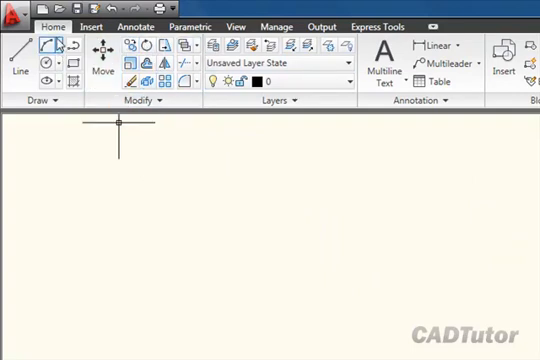
mouse_move(176, 220)
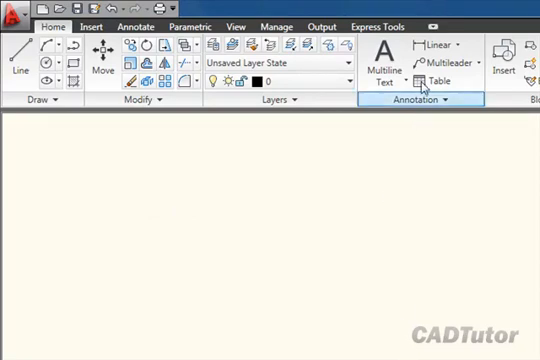
mouse_move(432, 24)
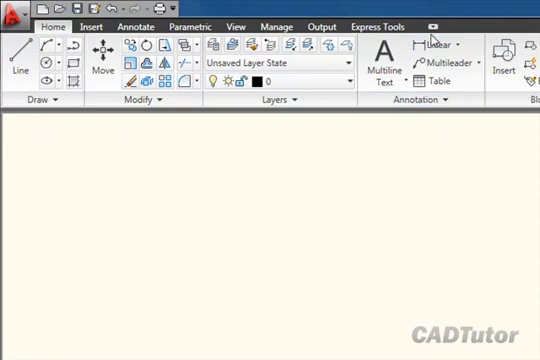
mouse_move(432, 24)
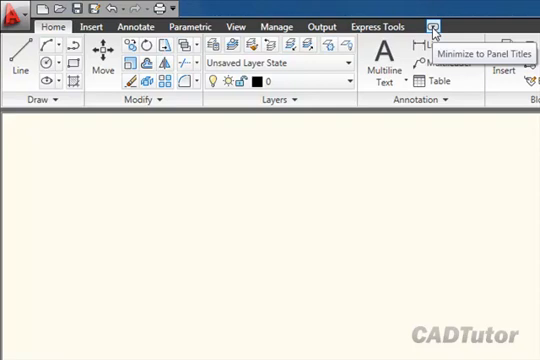
- Minimize the ribbon to panel titles and preview the Annotation panel as a fly-out
click(432, 24)
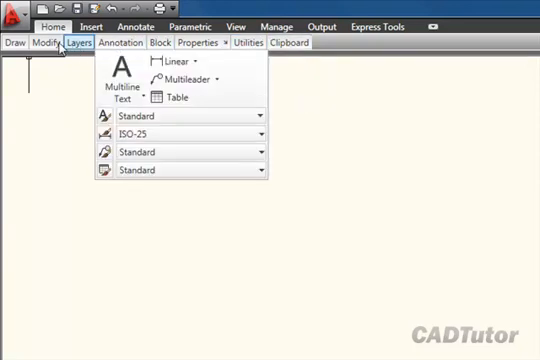
click(44, 44)
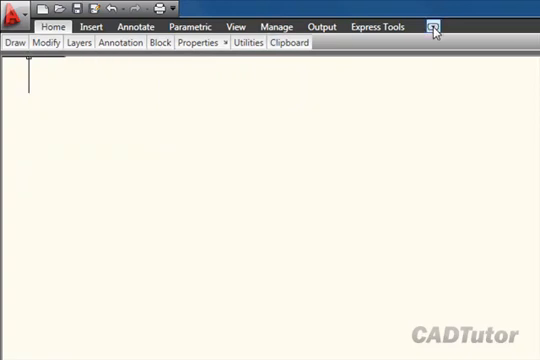
mouse_move(432, 28)
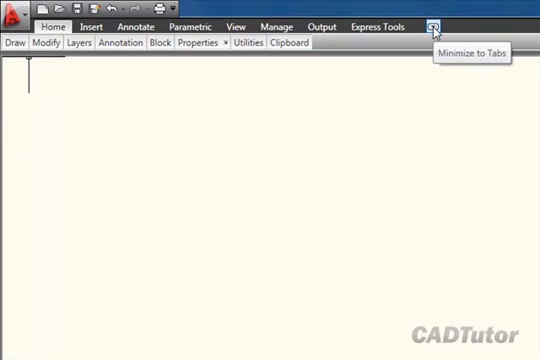
- Minimize the ribbon to tabs and preview the Home, Insert and Annotate tools as drop-downs
click(434, 28)
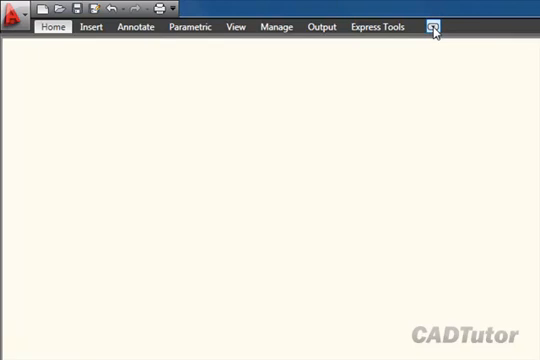
click(432, 28)
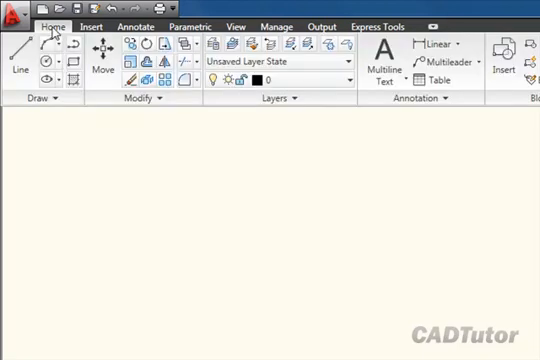
click(92, 28)
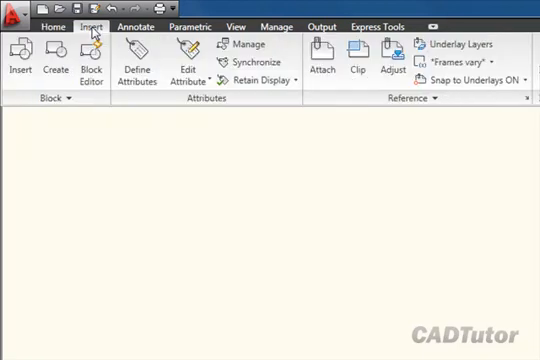
click(140, 28)
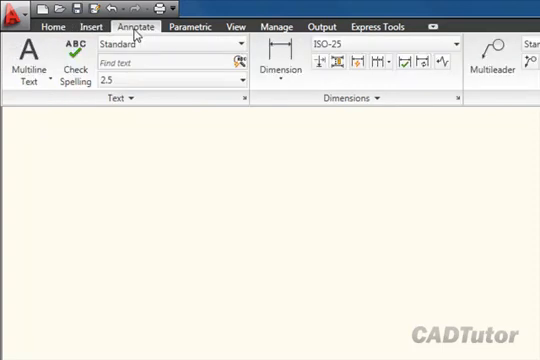
click(48, 28)
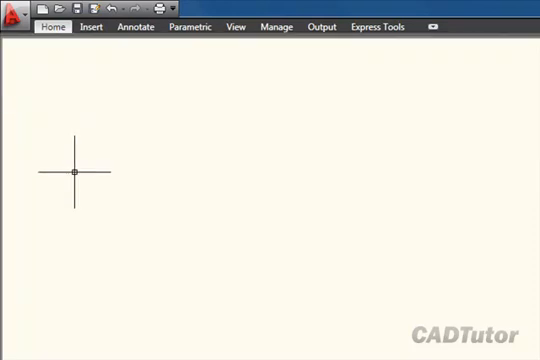
mouse_move(288, 190)
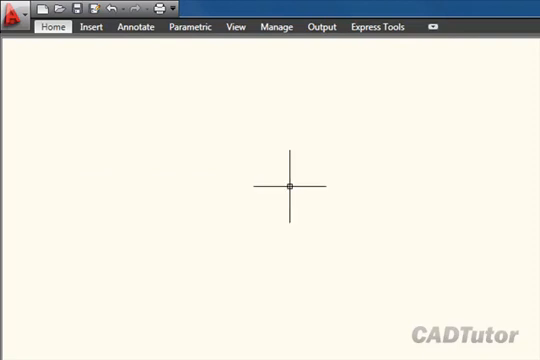